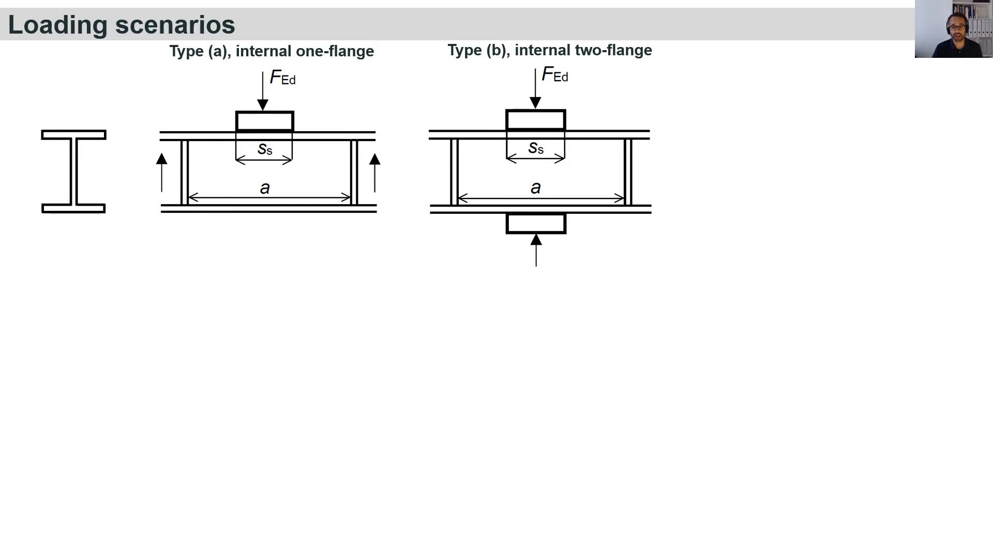
key(Right)
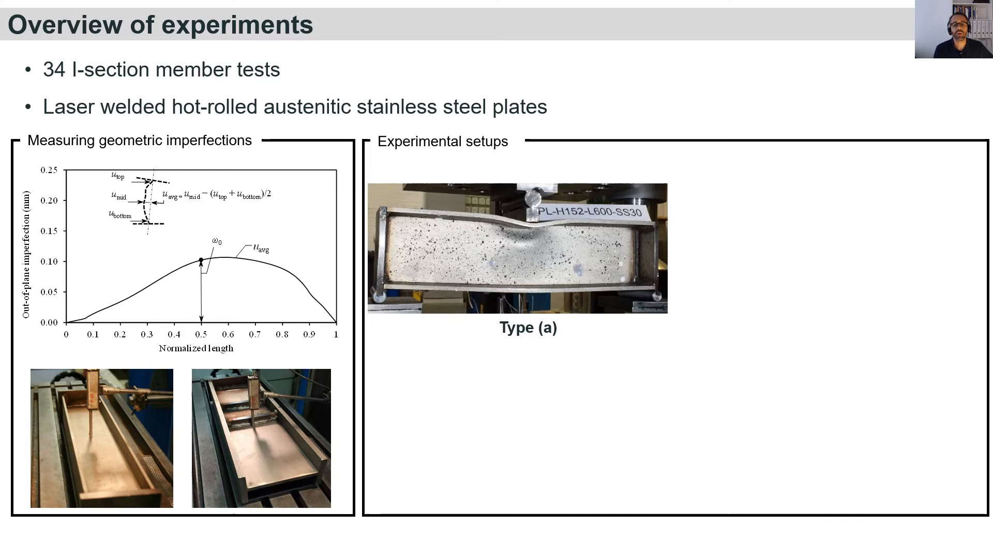
key(Right)
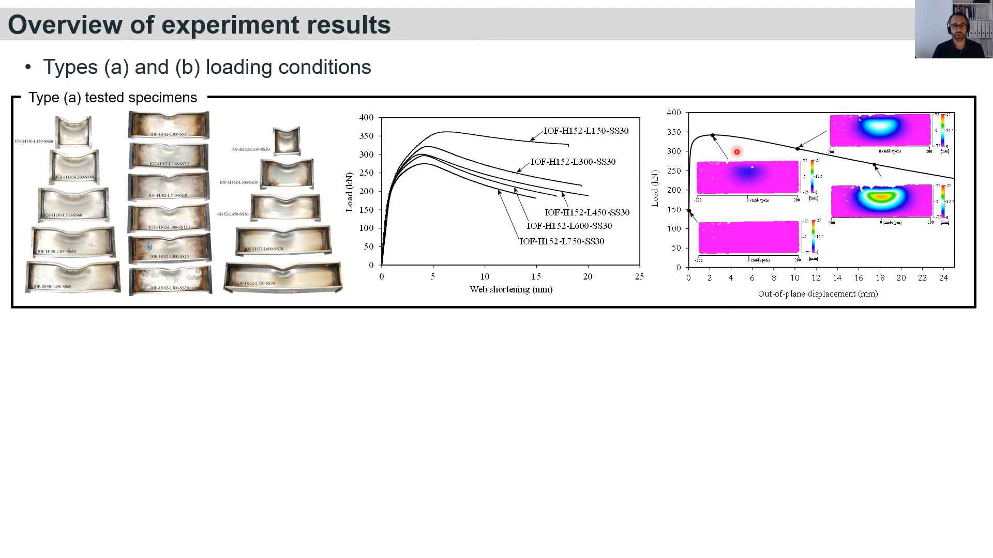
mouse_move(792, 196)
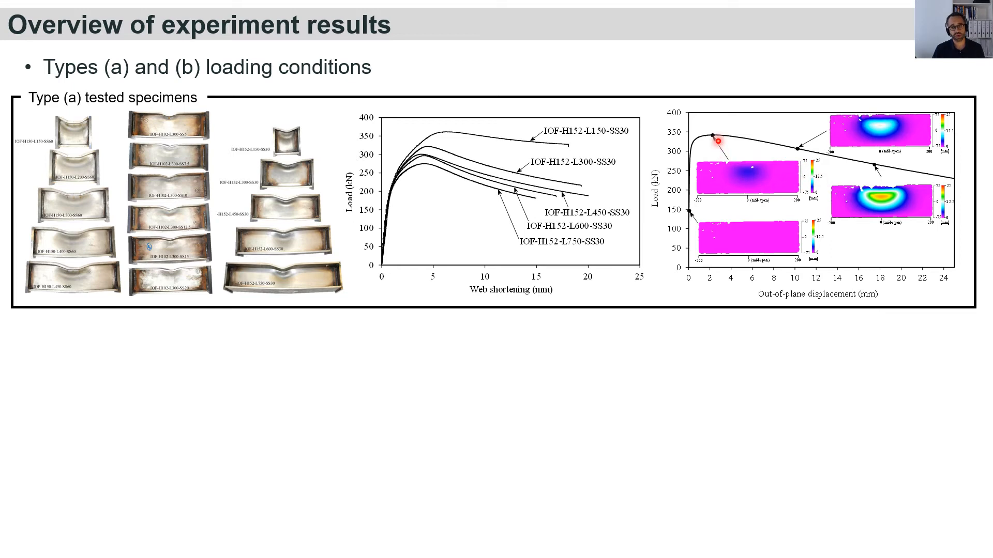
mouse_move(891, 242)
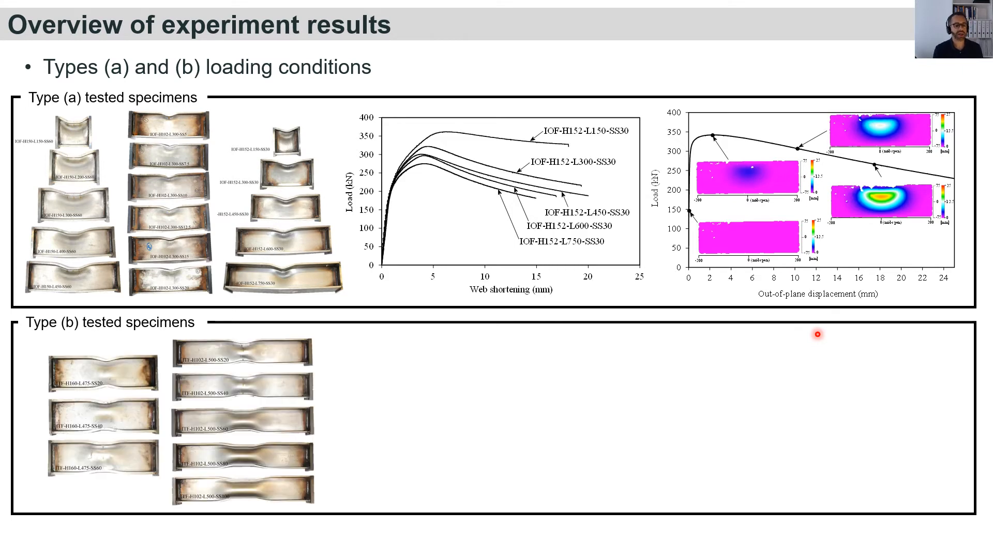
mouse_move(294, 435)
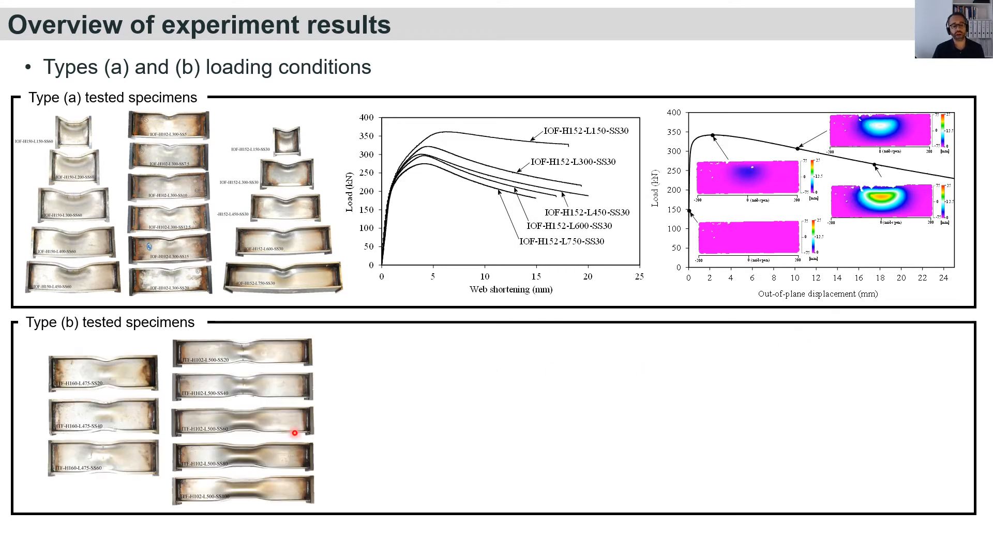
mouse_move(258, 393)
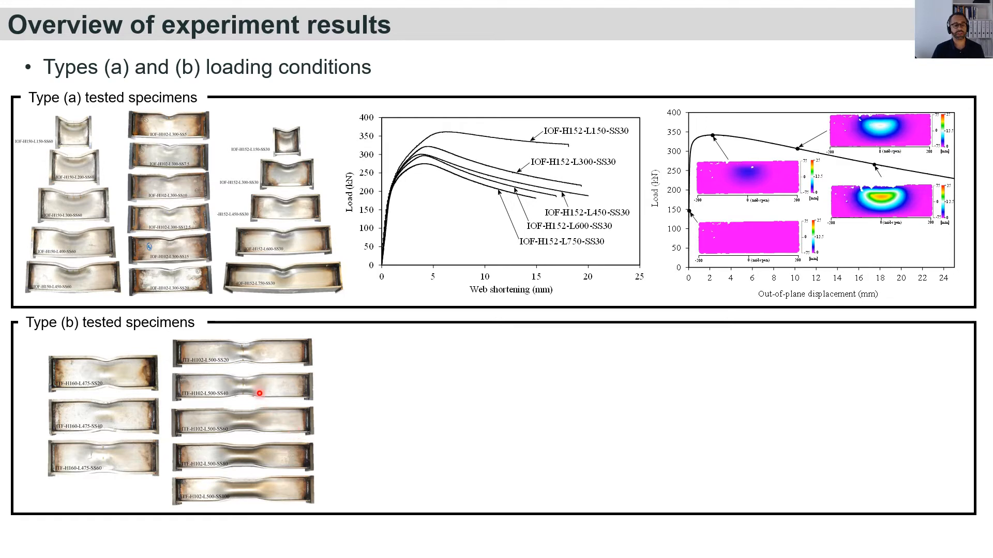
mouse_move(245, 424)
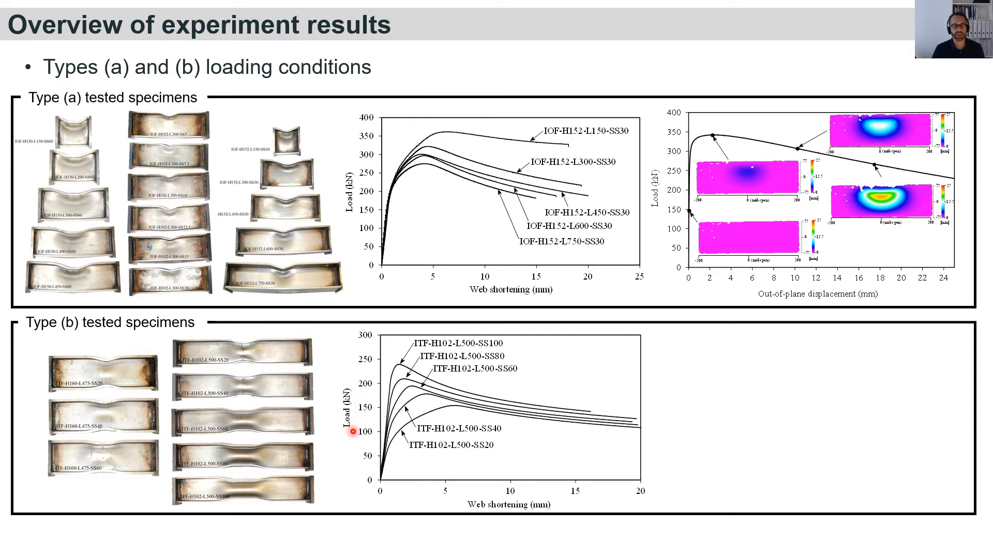
mouse_move(532, 515)
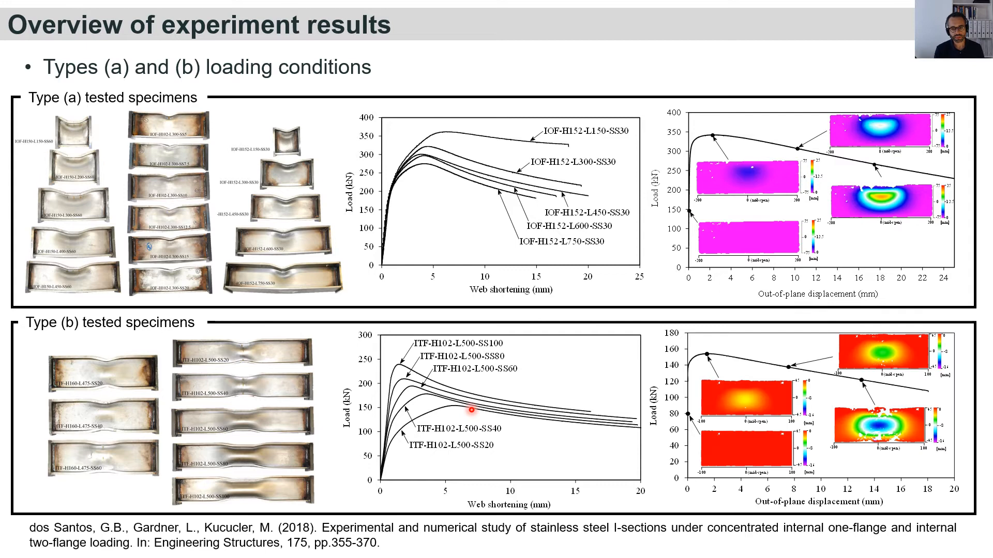
key(Right)
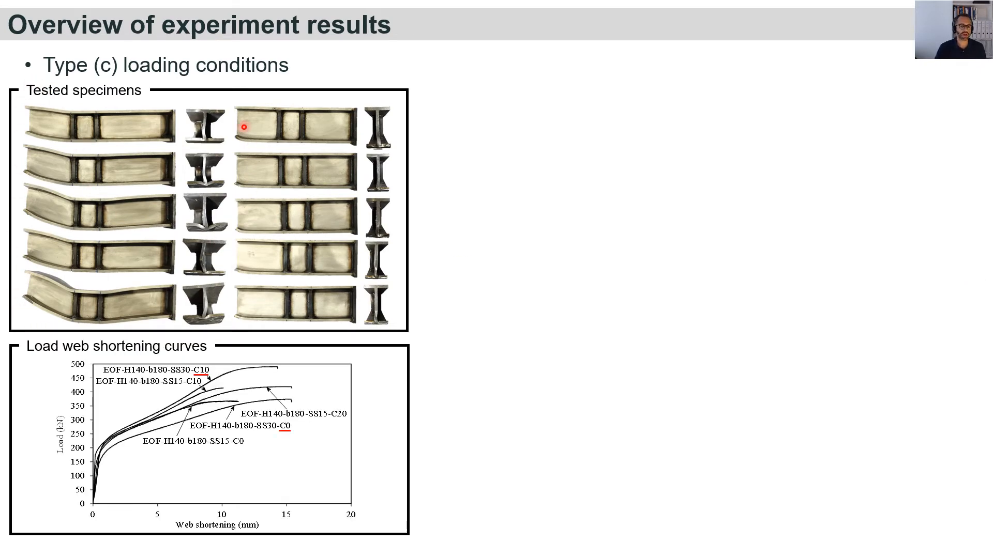
mouse_move(244, 328)
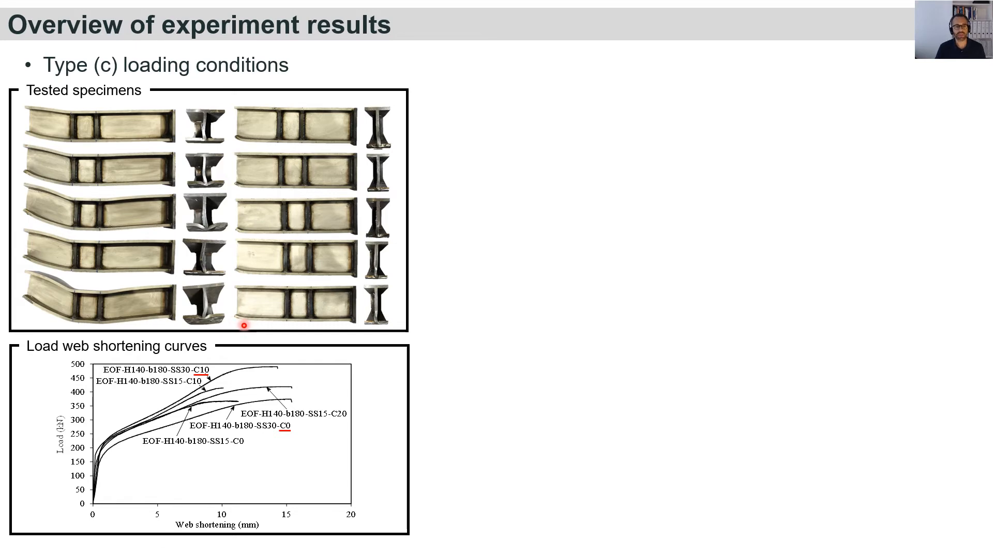
mouse_move(273, 371)
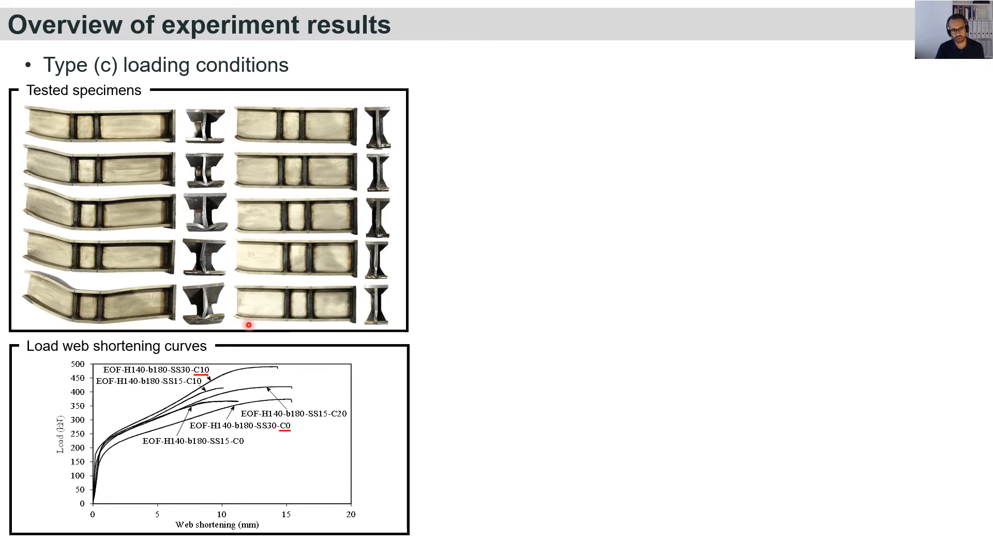
mouse_move(253, 315)
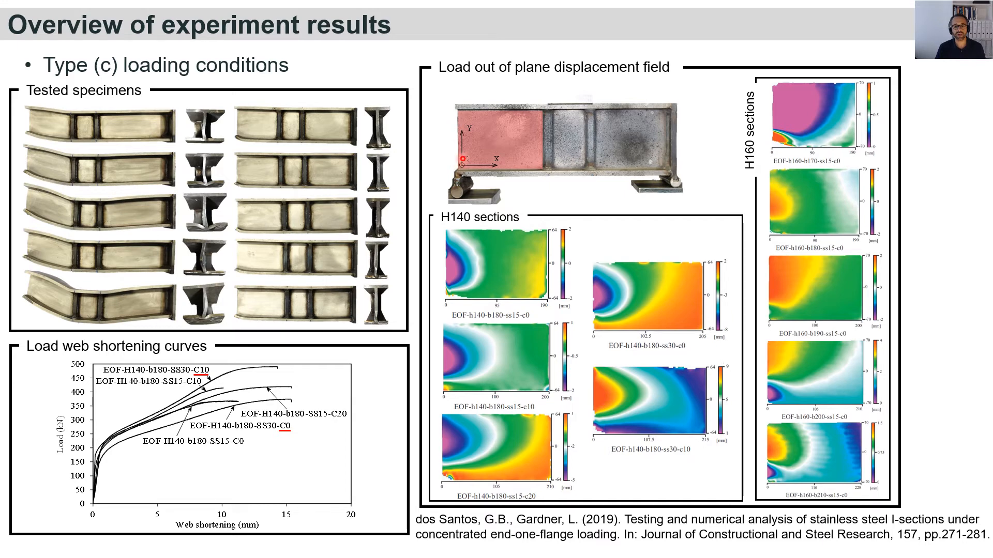
key(Right)
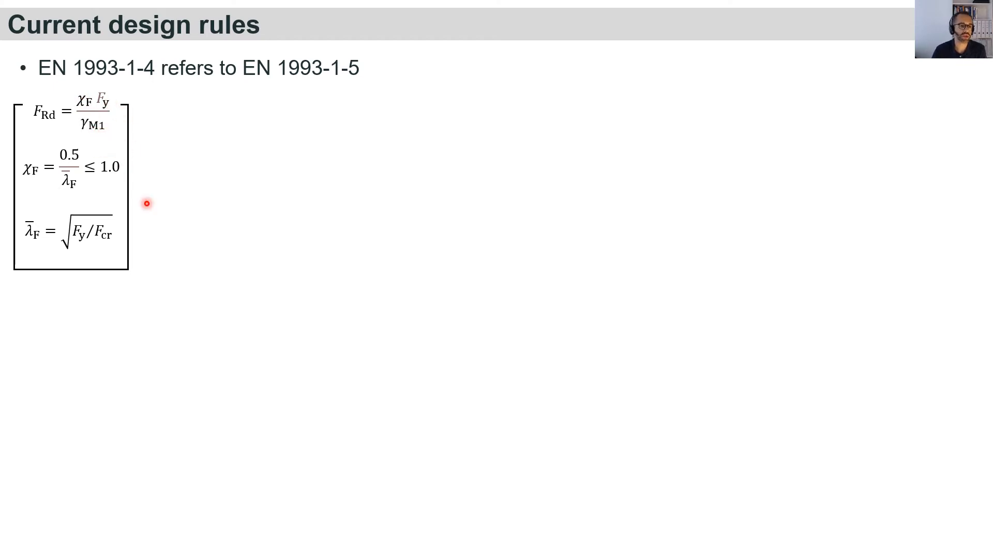
mouse_move(87, 246)
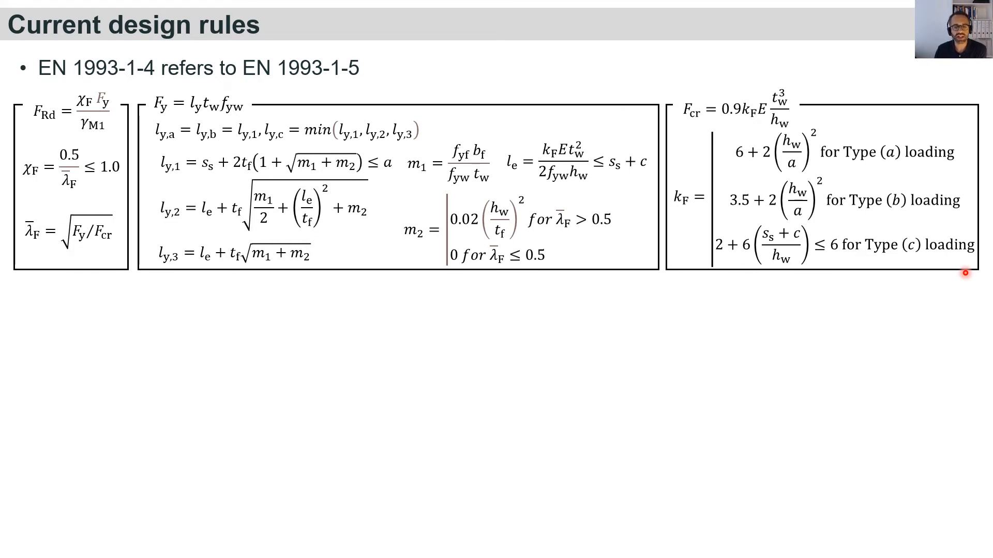
mouse_move(12, 188)
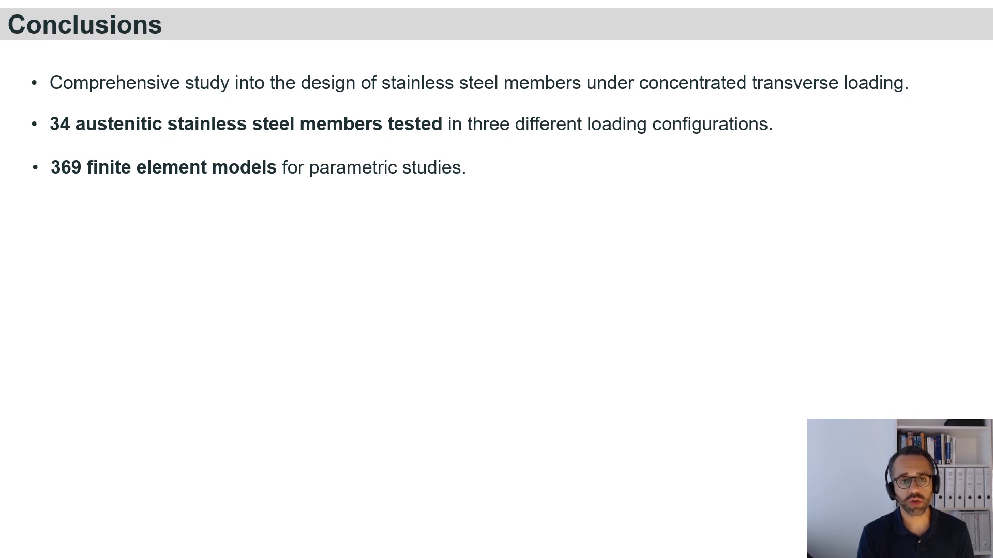
key(right)
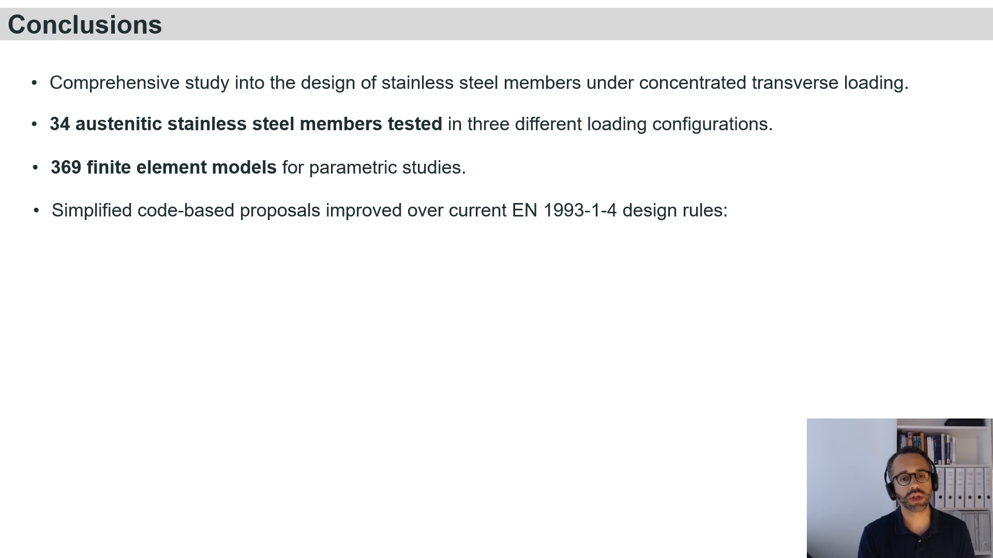
key(right)
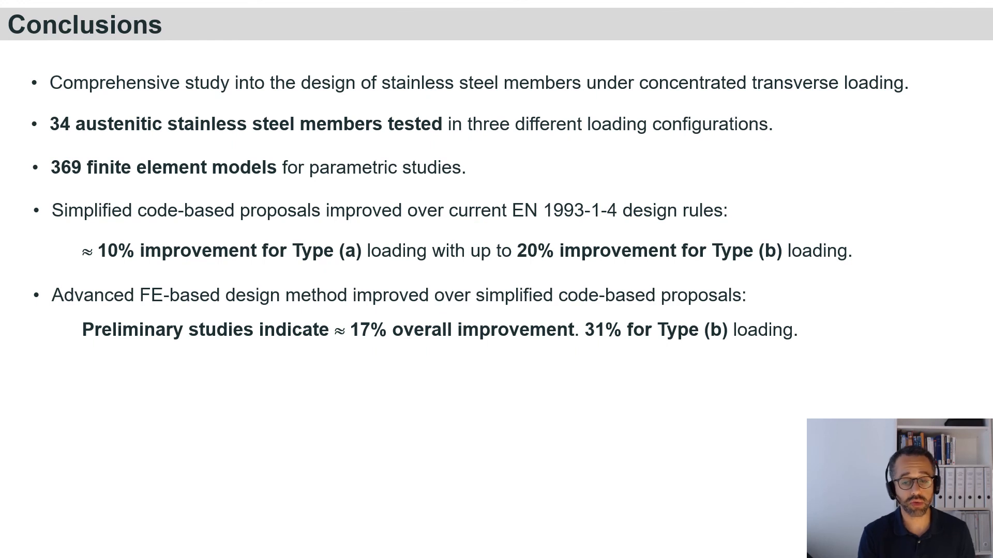
key(right)
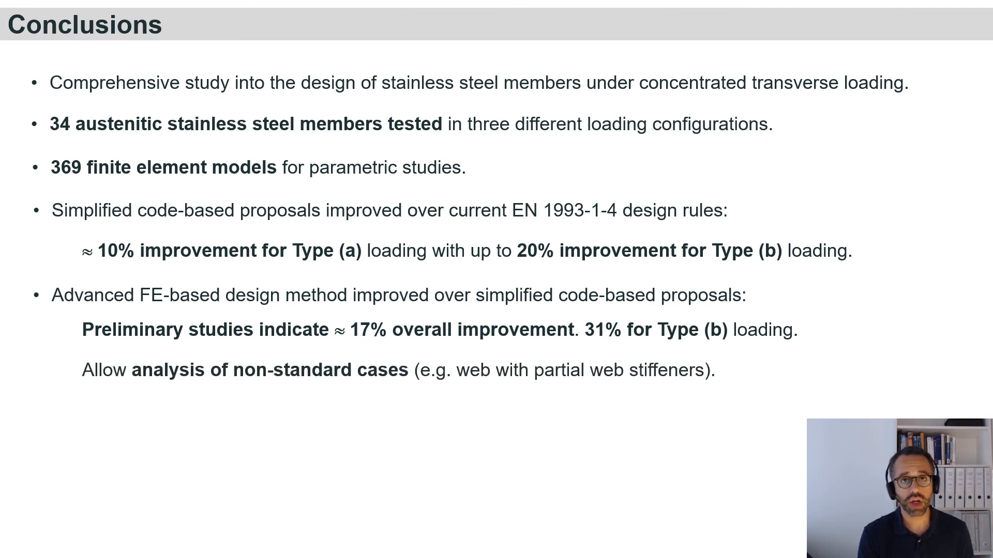